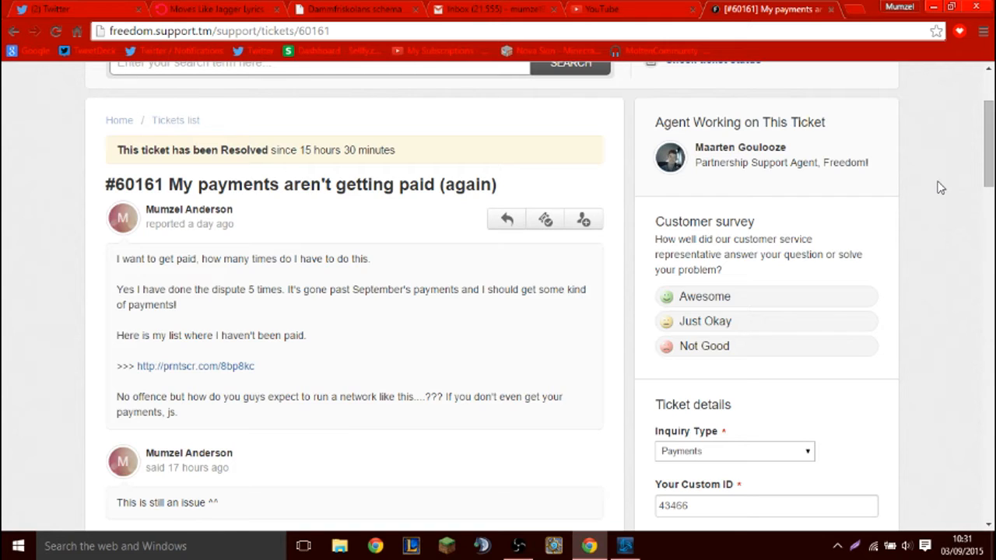
mouse_move(924, 105)
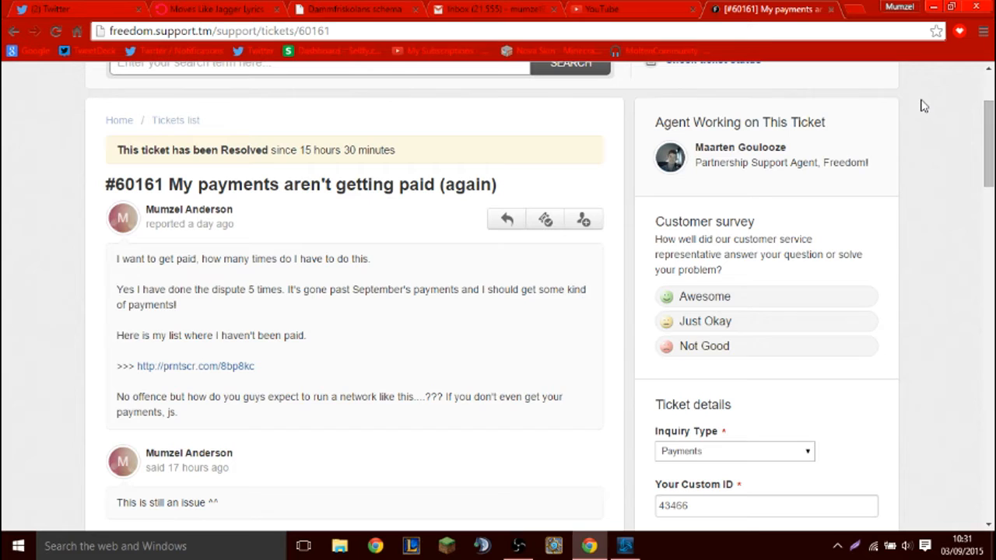
Open the prntscr.com screenshot link in ticket #60161's first message.
left_click(194, 365)
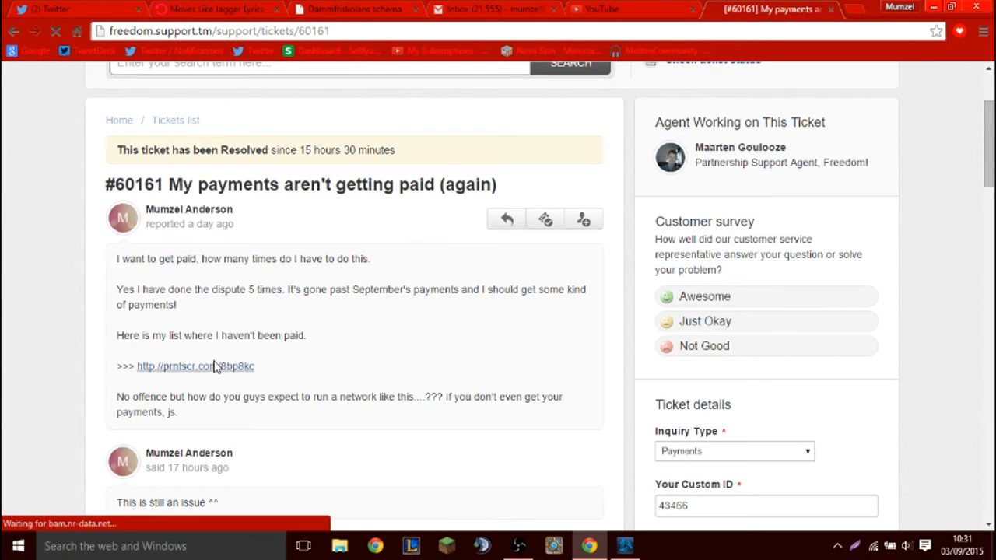
View the Lightshot Total Earnings screenshot, then go back to ticket #60161.
left_click(194, 366)
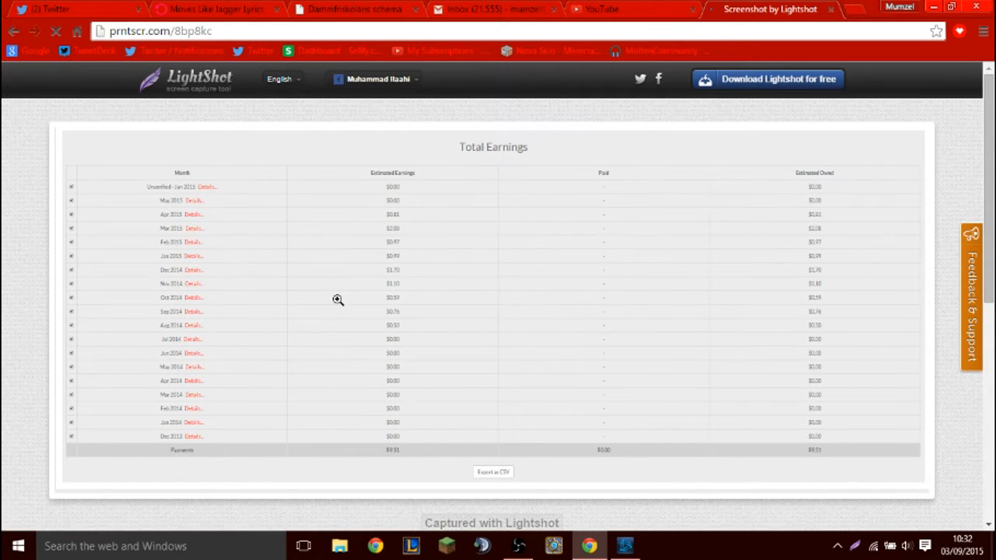
left_click(13, 31)
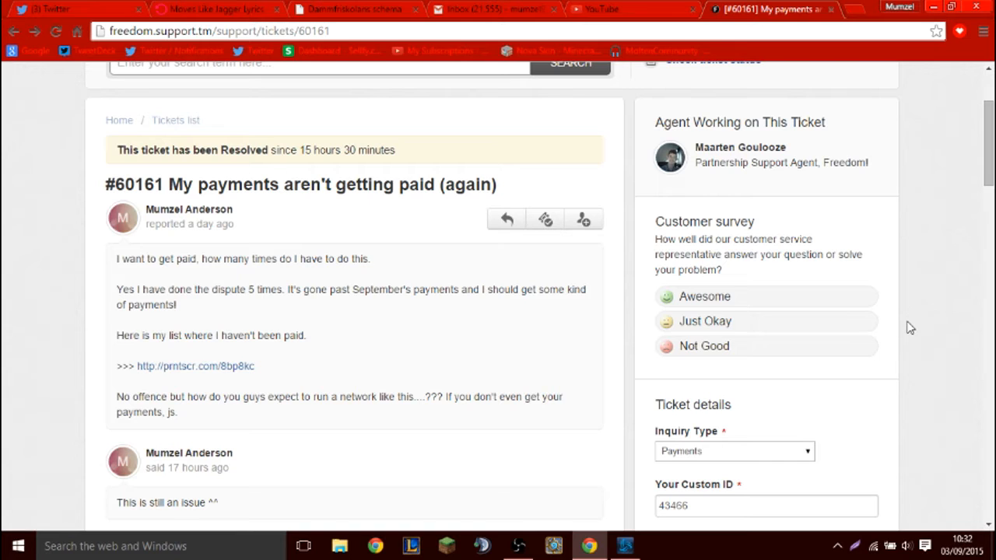
mouse_move(941, 241)
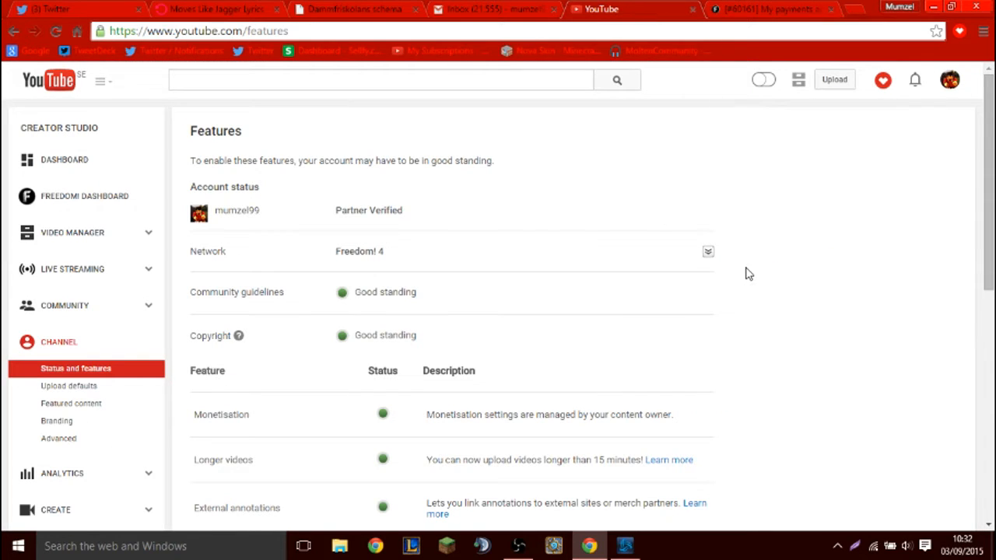
mouse_move(708, 256)
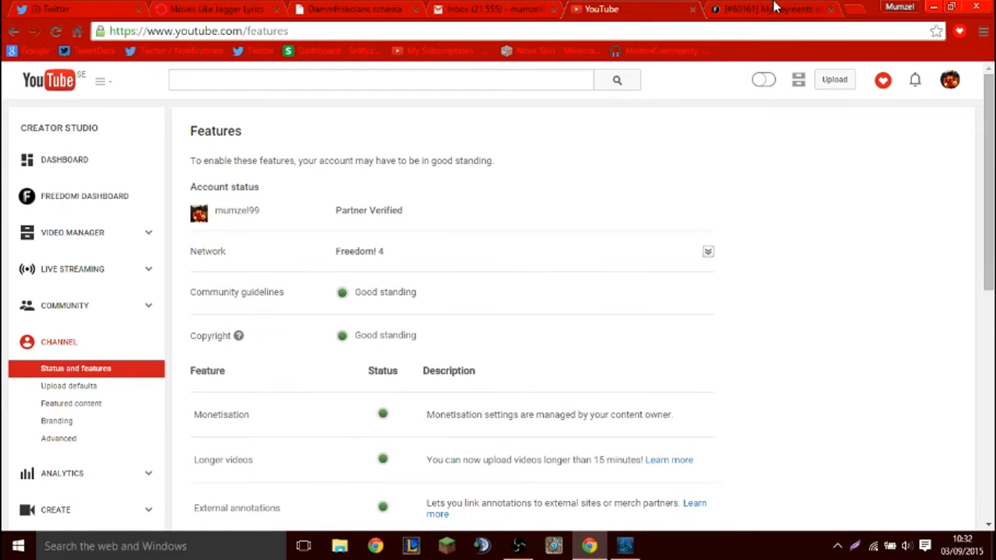
Switch to the ticket #60161 tab to read the agent's no-update reply.
left_click(770, 8)
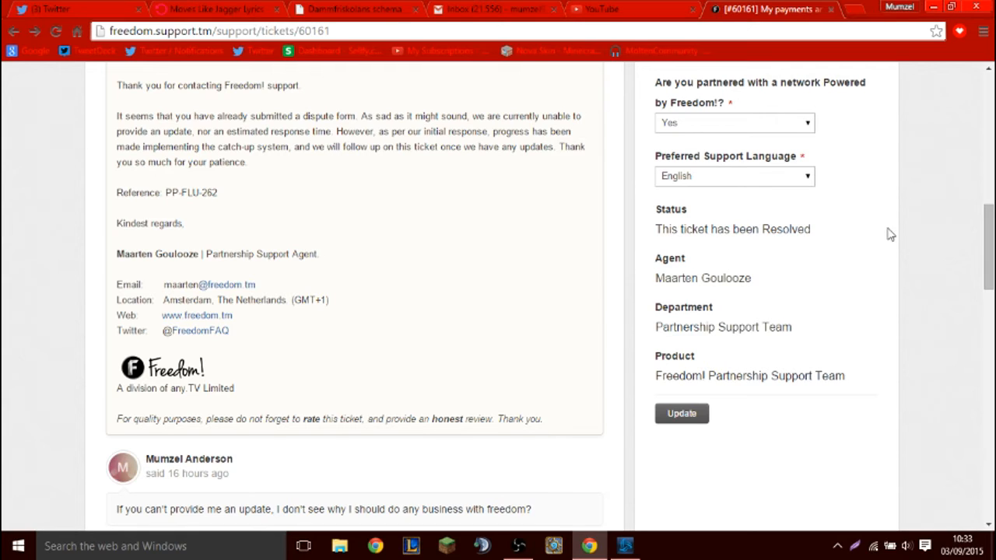
mouse_move(938, 225)
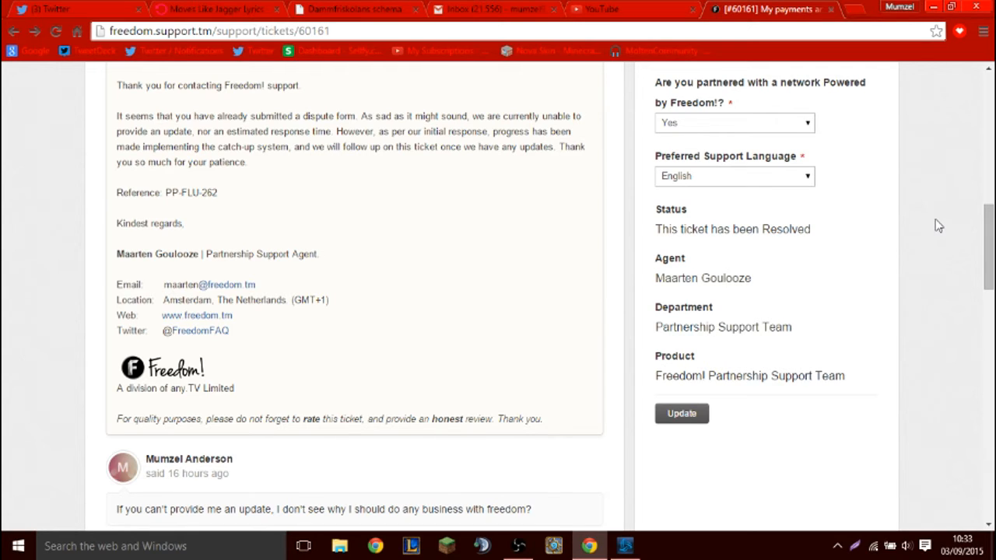
mouse_move(908, 223)
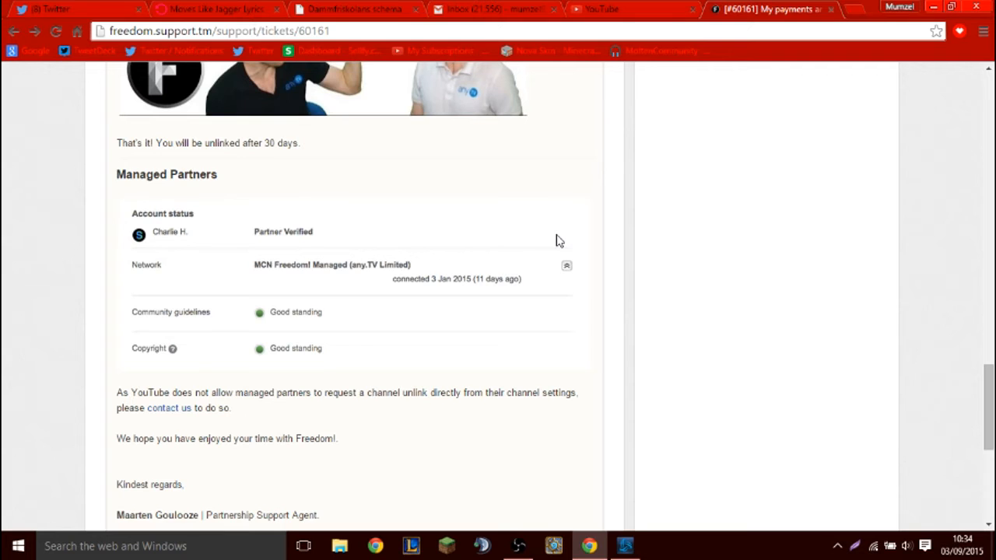
scroll("down", 3)
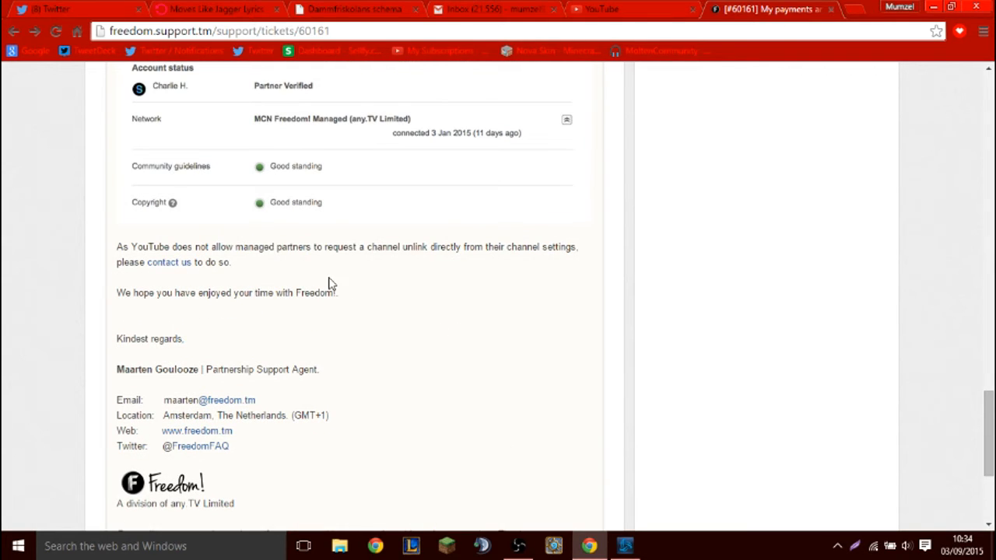
mouse_move(505, 340)
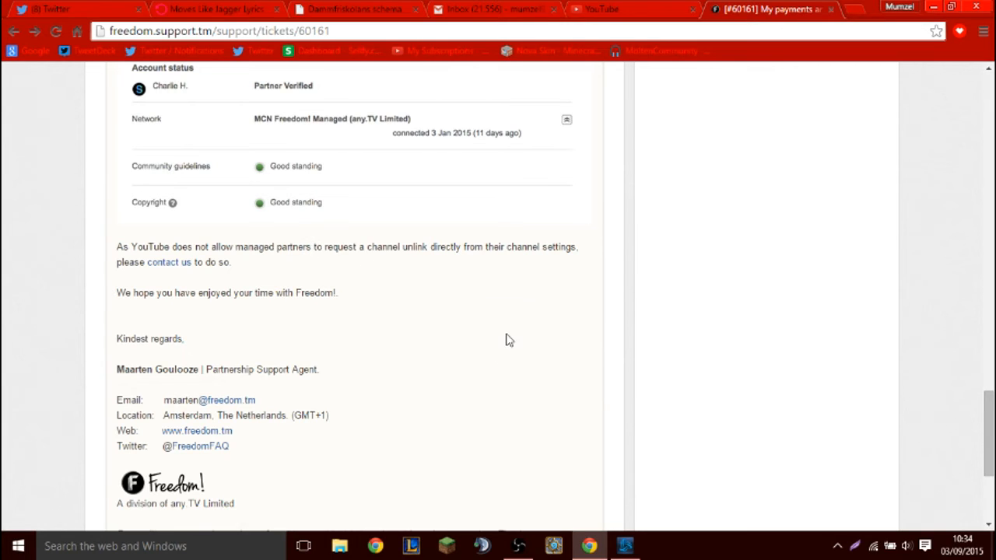
scroll("up", 3)
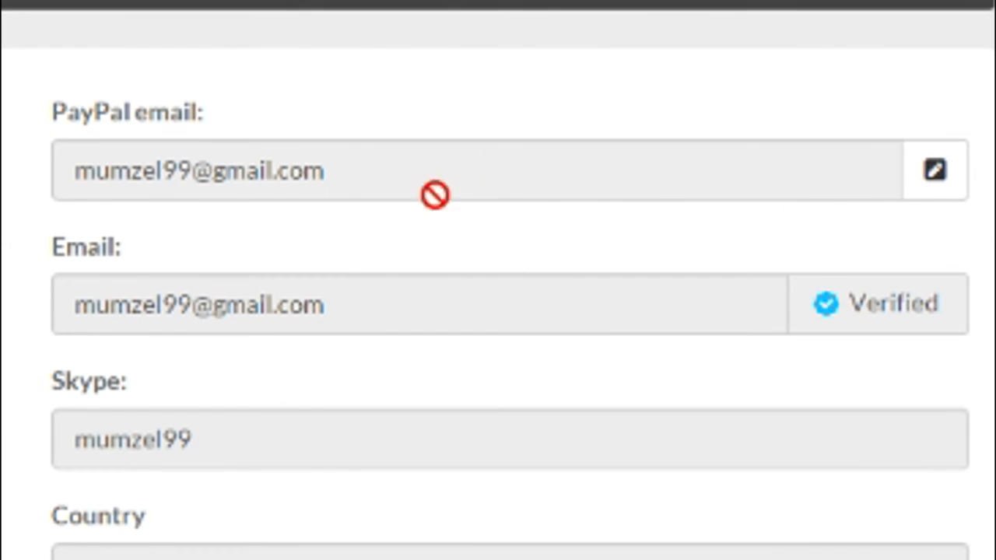
mouse_move(8, 397)
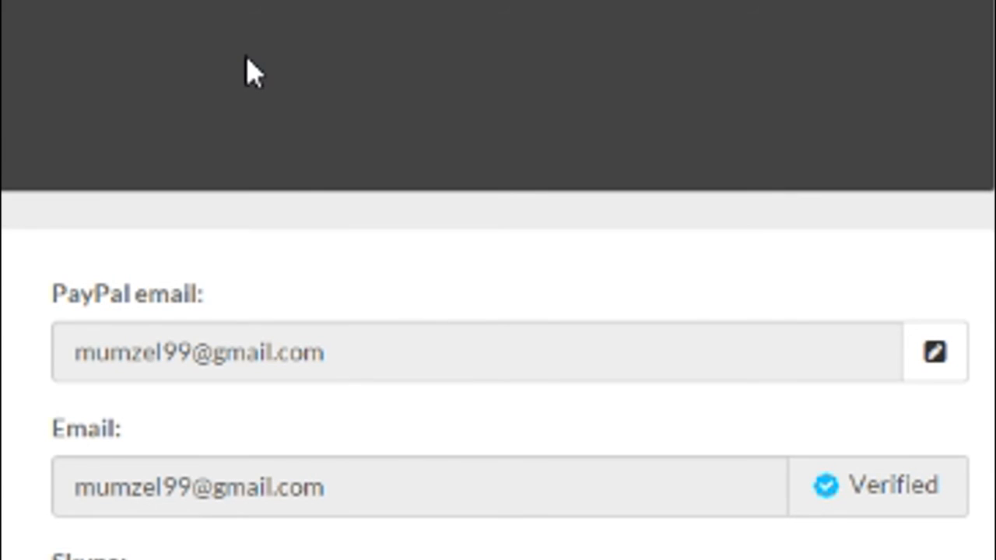
mouse_move(173, 64)
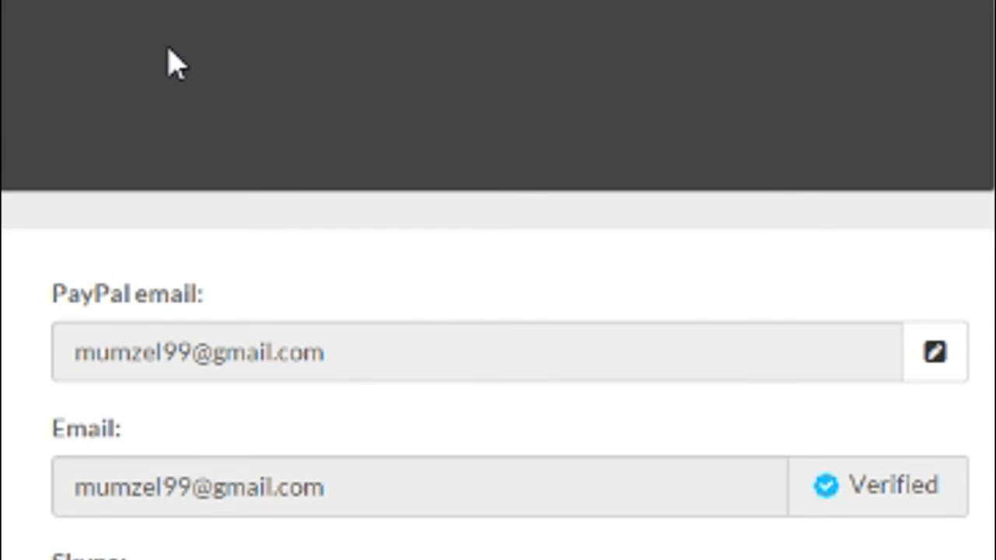